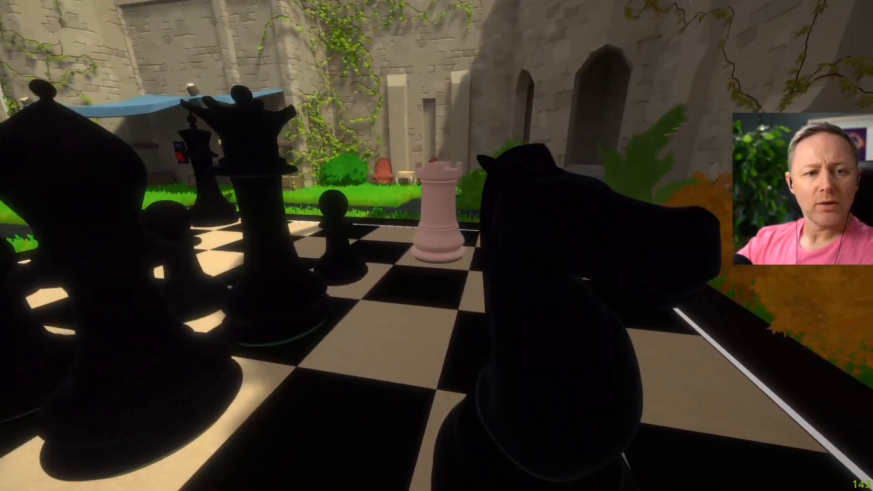
pyautogui.moveTo(437, 245)
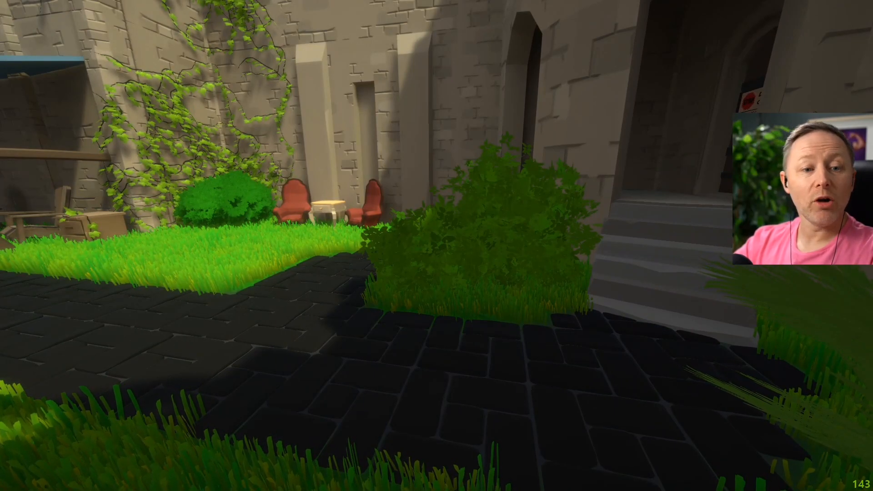
pyautogui.moveTo(437, 246)
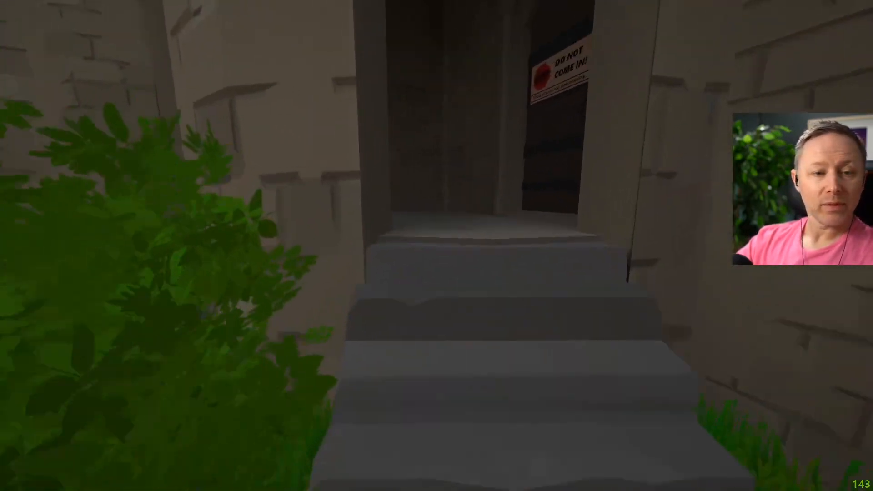
pyautogui.press('w')
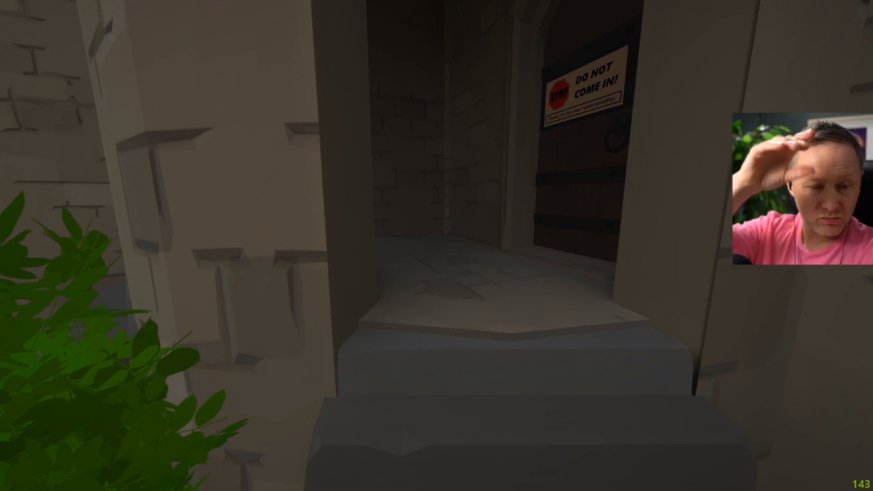